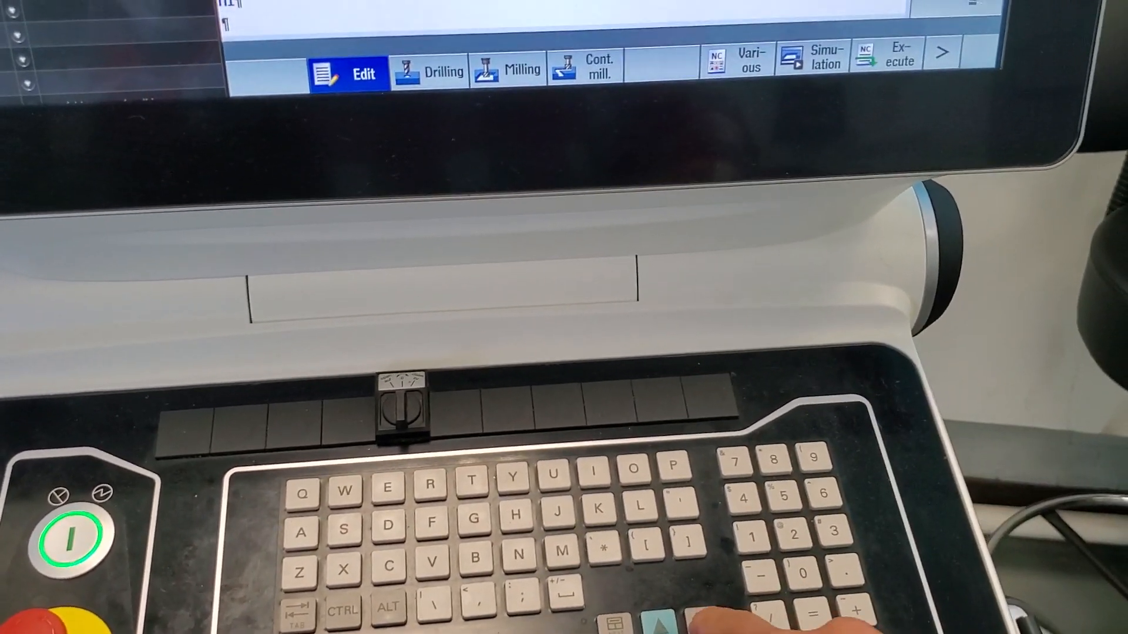
Step: Edit the G543 Z entry to -18.1754-.001, lowering the offset by one thousandth
{"action": "left_click", "coordinate": [813, 71]}
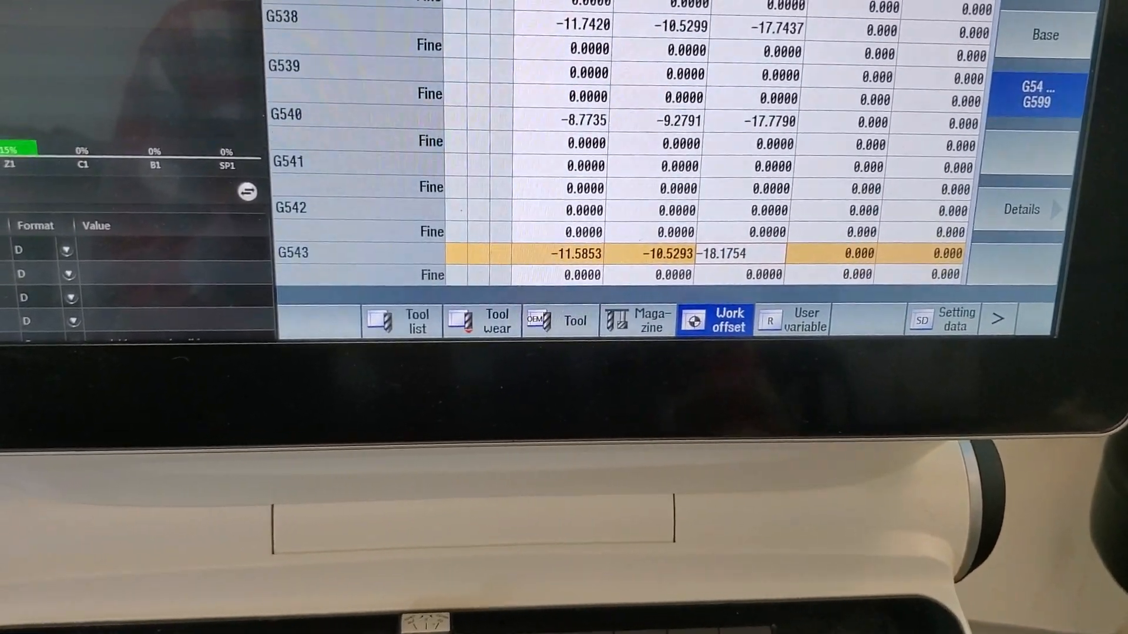
{"action": "type", "text": "-.001"}
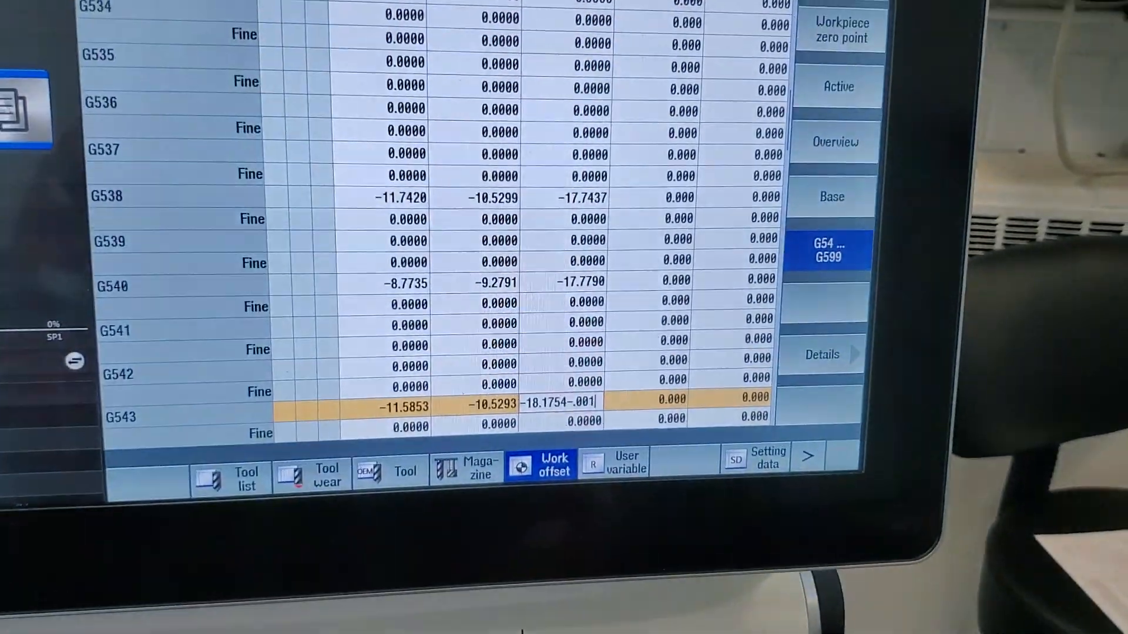